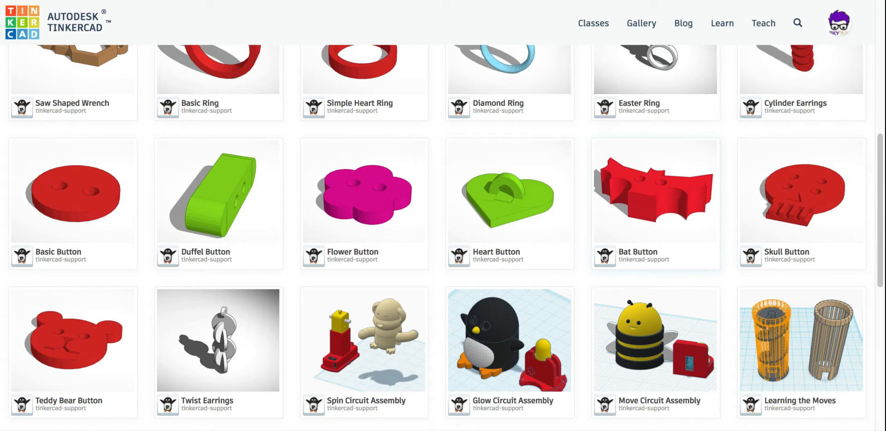
pyautogui.moveTo(384, 190)
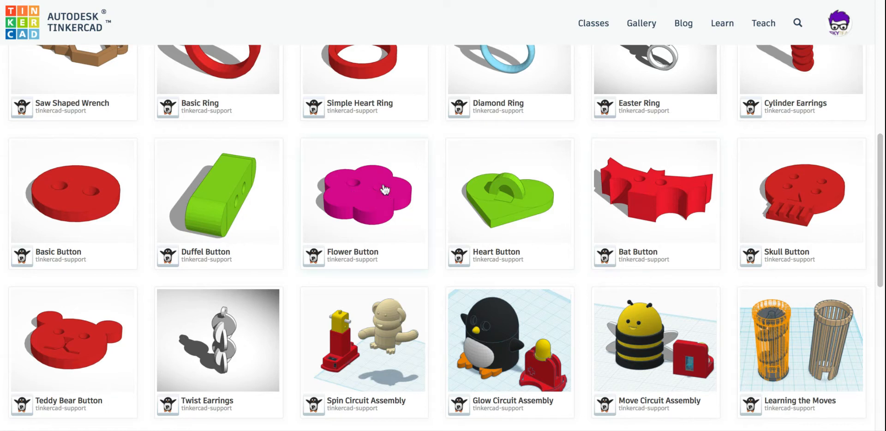
pyautogui.moveTo(64, 221)
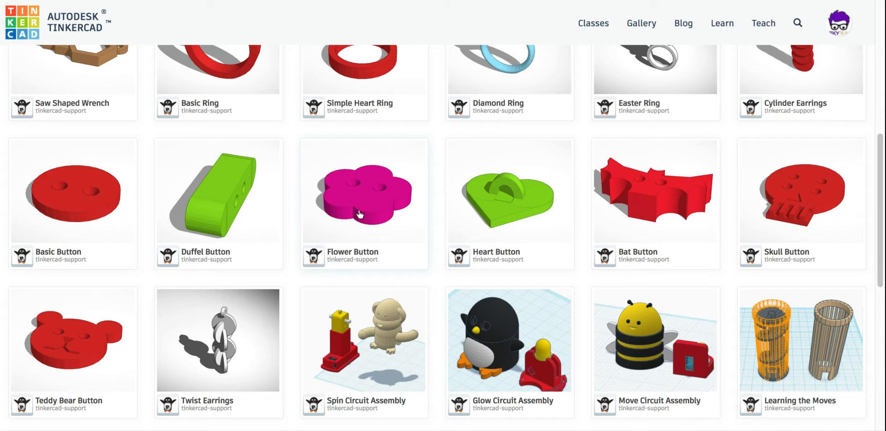
pyautogui.moveTo(376, 216)
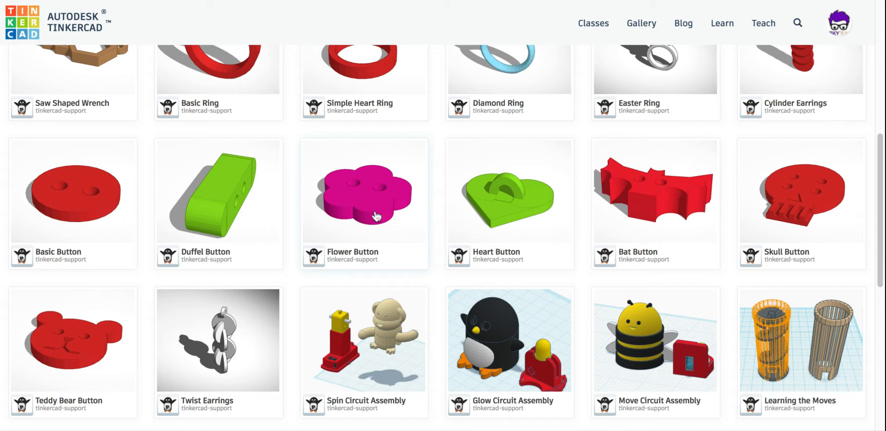
pyautogui.moveTo(693, 93)
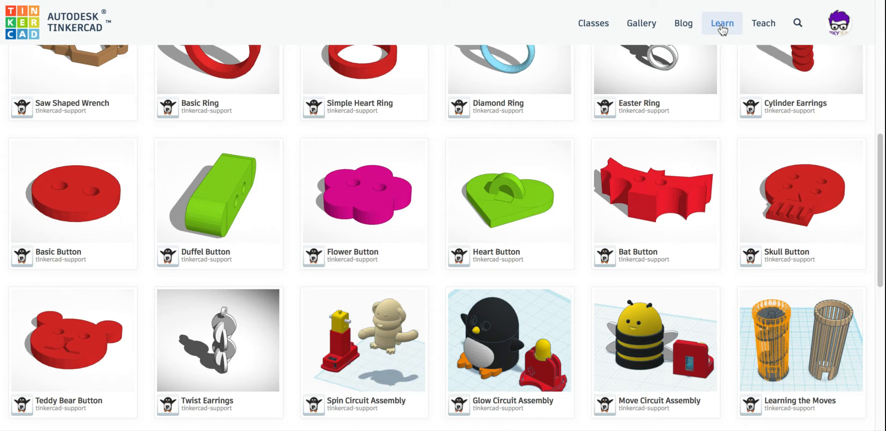
pyautogui.moveTo(723, 28)
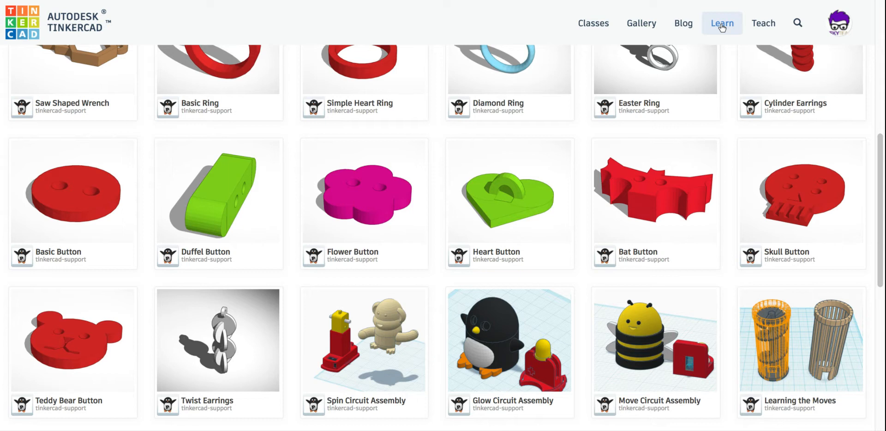
pyautogui.moveTo(373, 199)
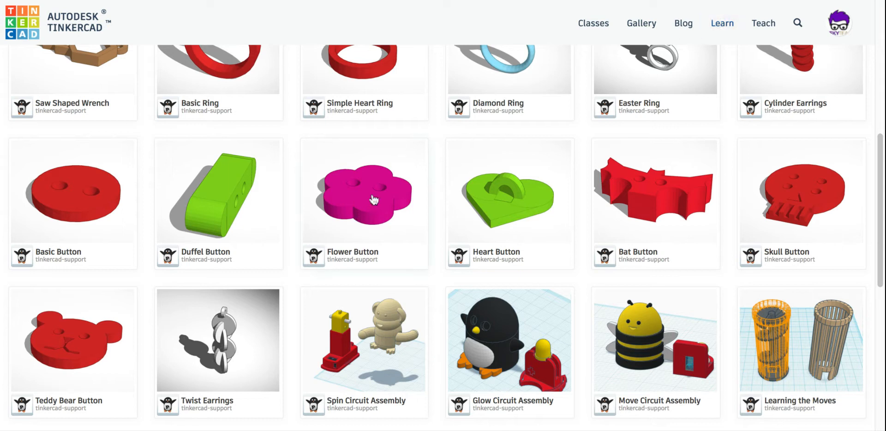
# Reset the Flower Button project's lesson progress and confirm the reset
pyautogui.click(363, 195)
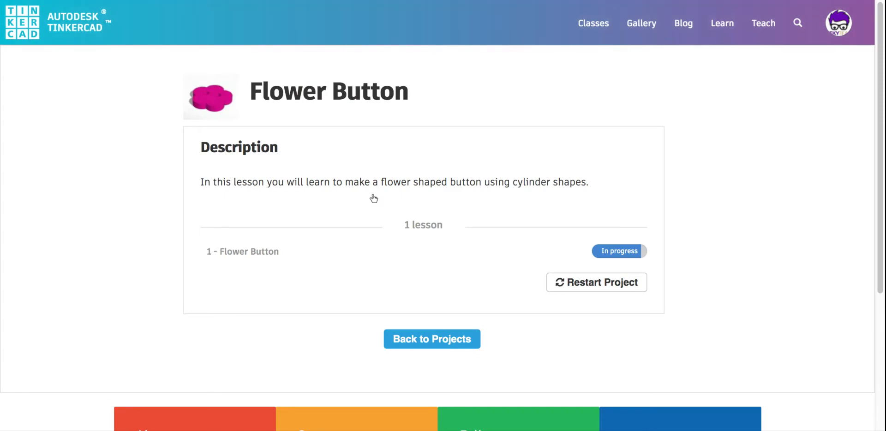
pyautogui.moveTo(596, 282)
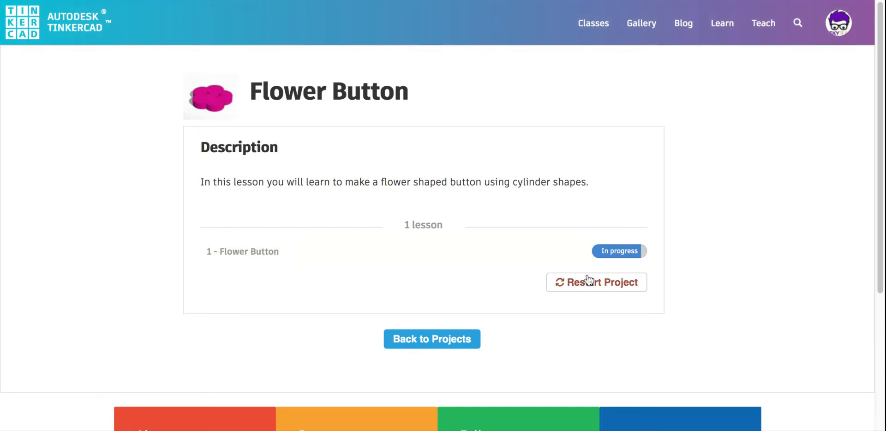
pyautogui.click(596, 281)
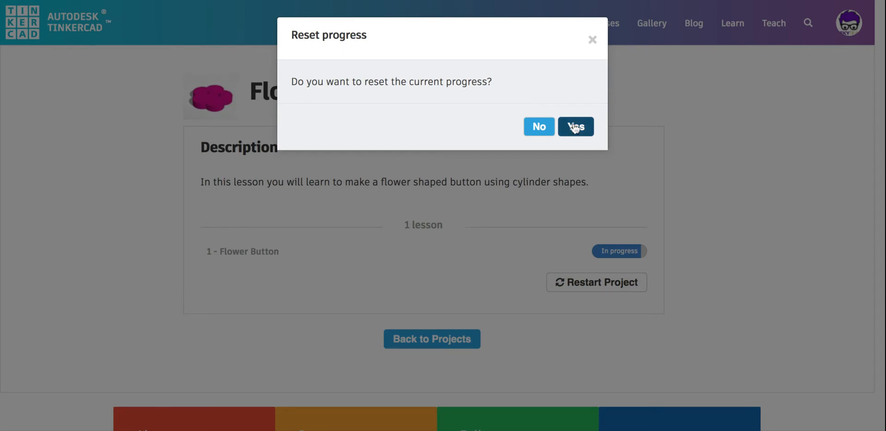
pyautogui.click(575, 125)
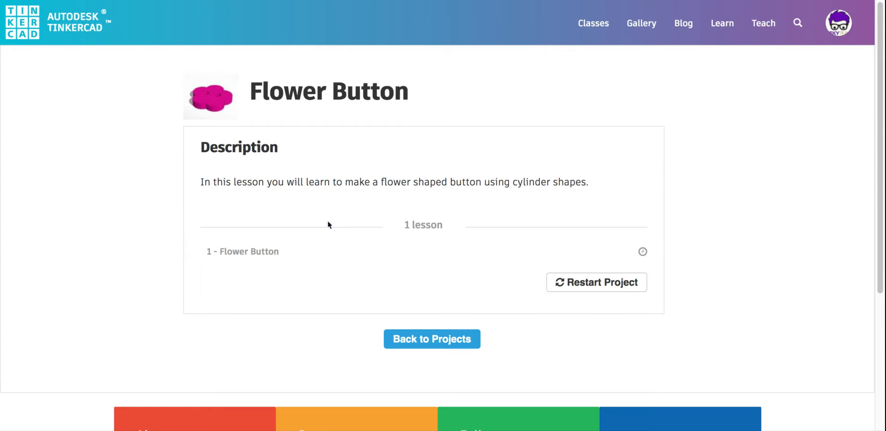
pyautogui.moveTo(242, 251)
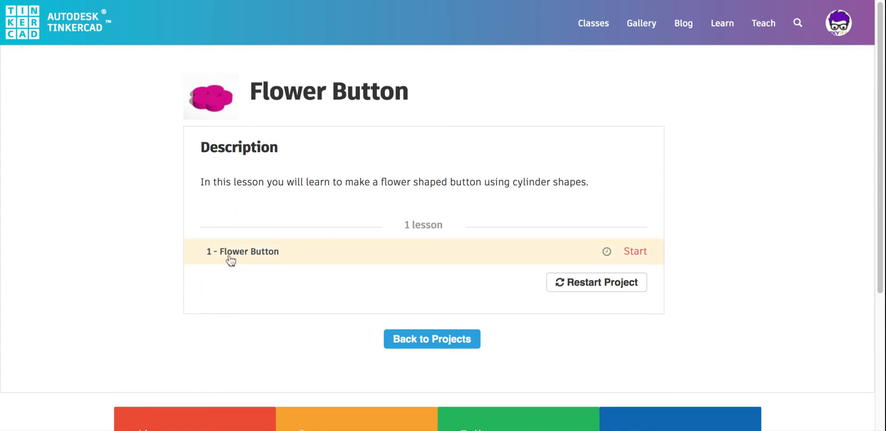
pyautogui.moveTo(248, 257)
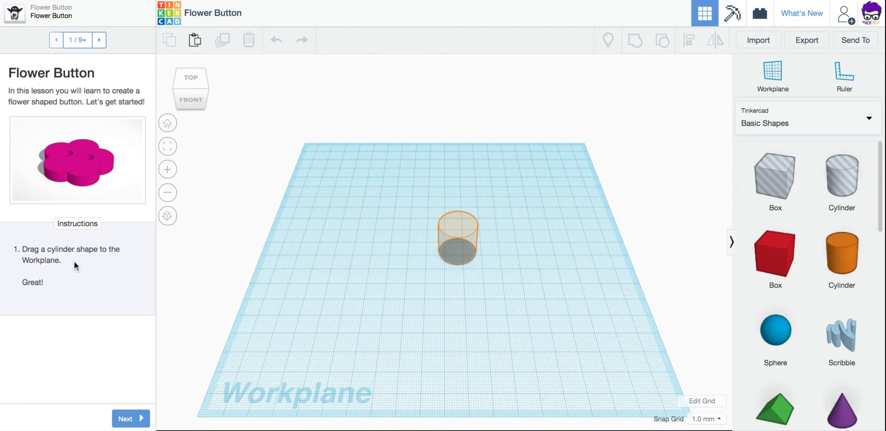
pyautogui.moveTo(374, 329)
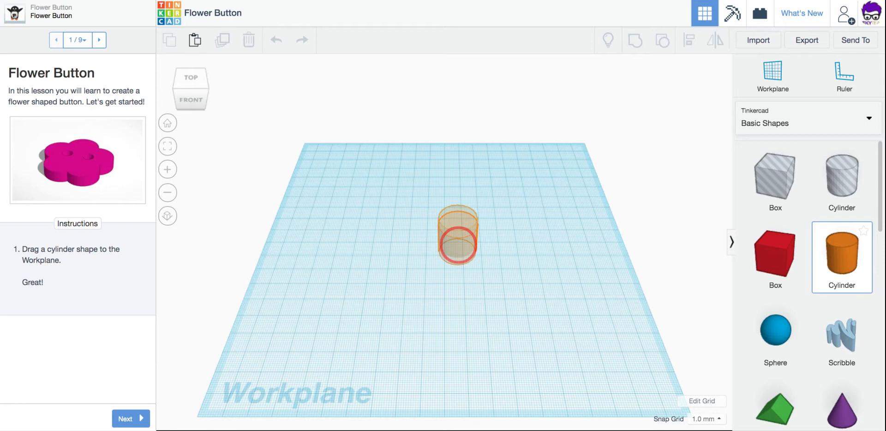
# Place a cylinder from Basic Shapes onto the outlined spot on the workplane
pyautogui.moveTo(841, 257); pyautogui.dragTo(458, 234)
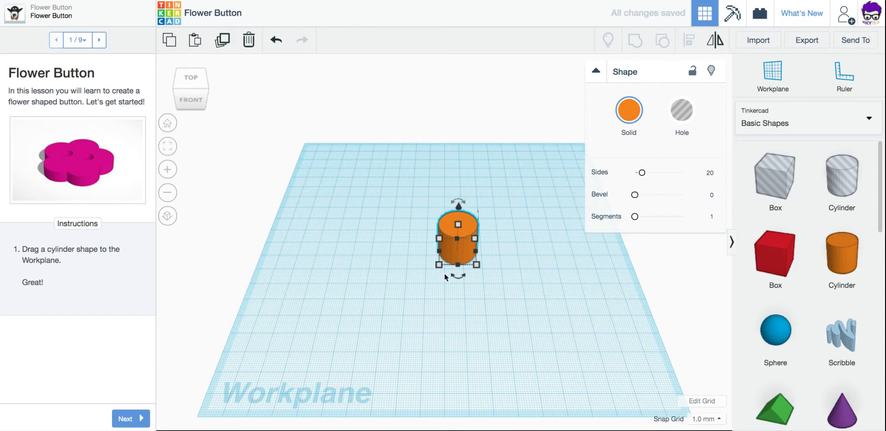
pyautogui.moveTo(346, 213)
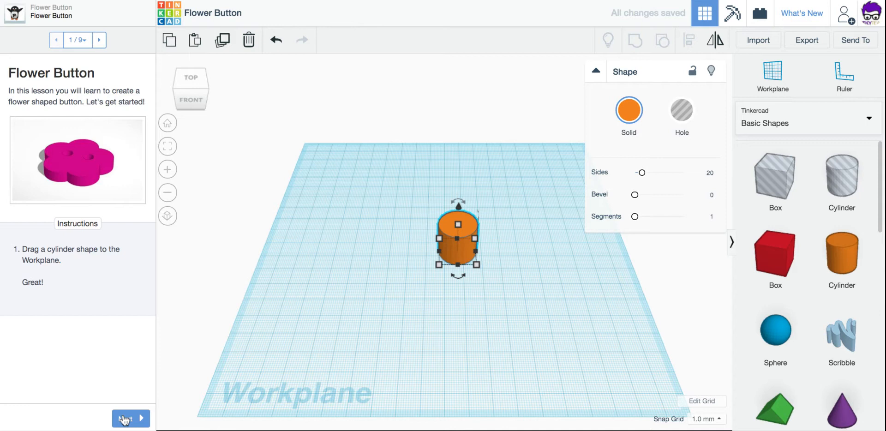
# Resize the cylinder to 2 mm tall and 6 mm in width and length
pyautogui.click(126, 418)
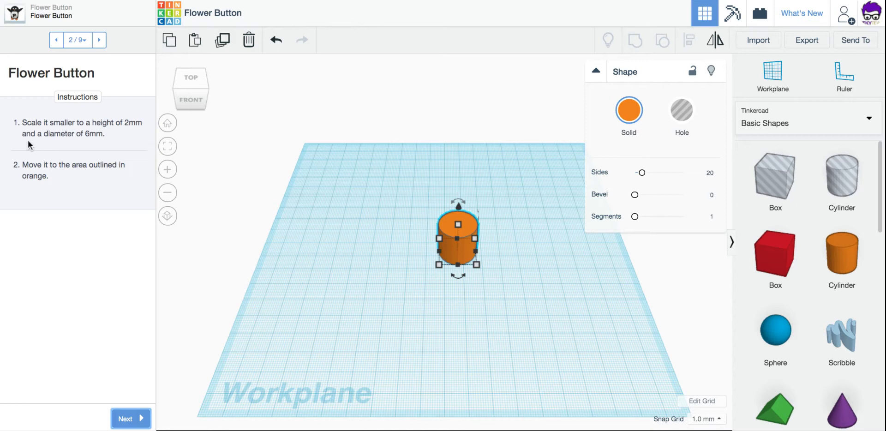
pyautogui.moveTo(140, 226)
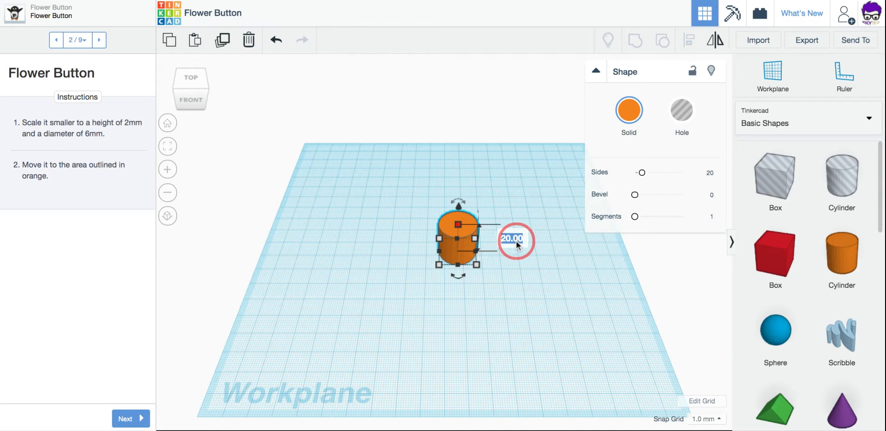
pyautogui.write('2')
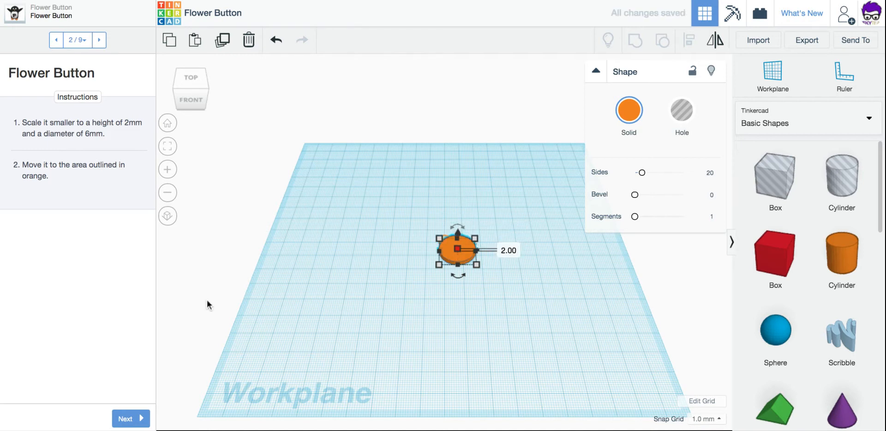
pyautogui.moveTo(91, 138)
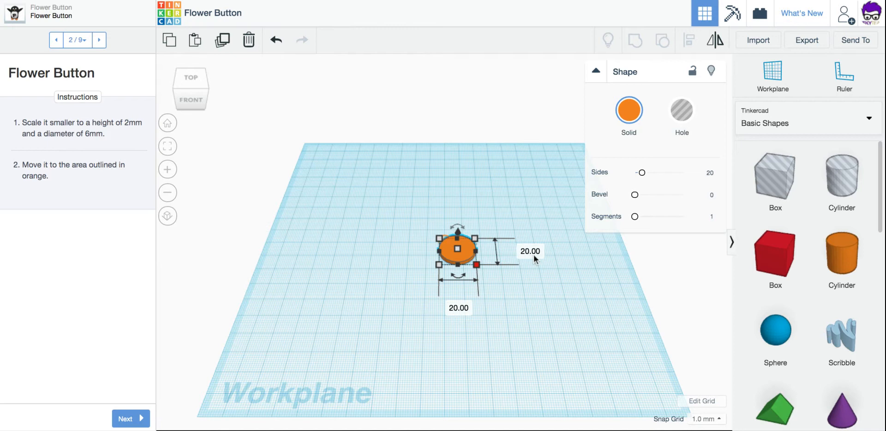
pyautogui.write('6')
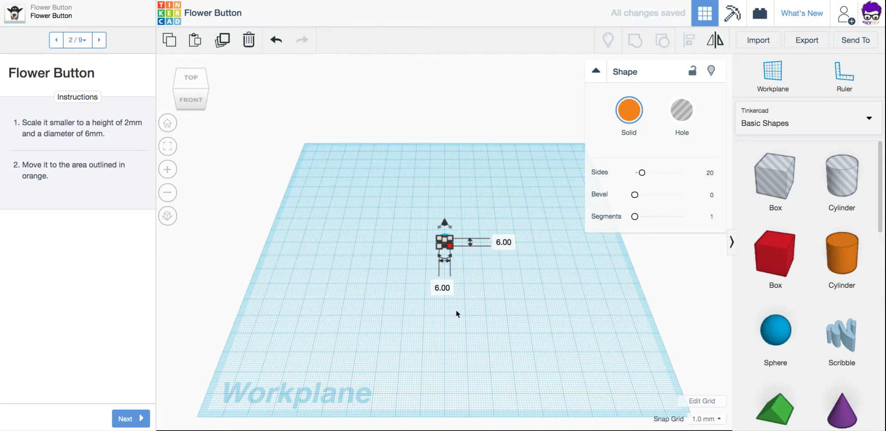
pyautogui.moveTo(409, 309)
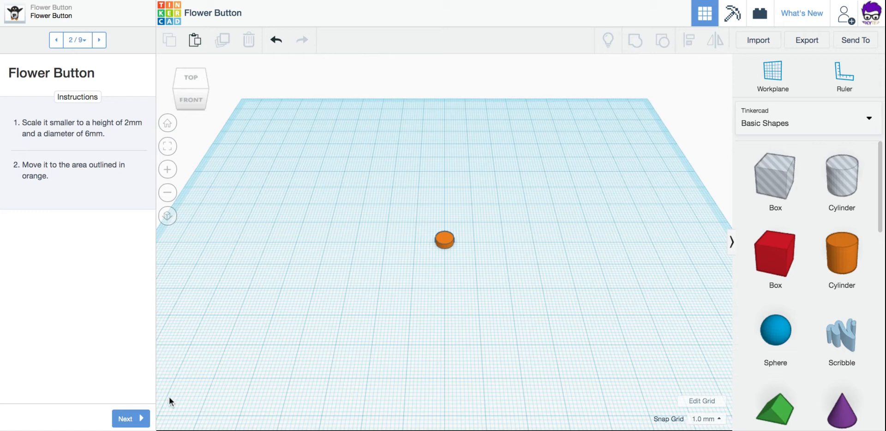
# Select the small cylinder for duplicating into the outlined spot above it
pyautogui.click(129, 418)
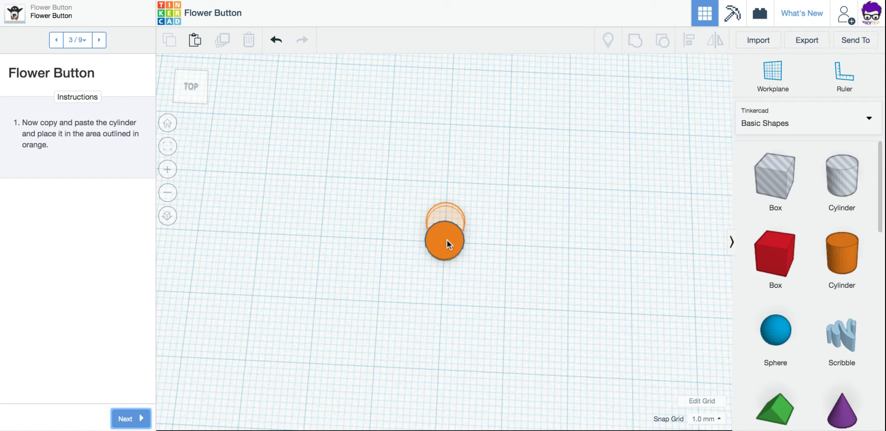
pyautogui.click(445, 244)
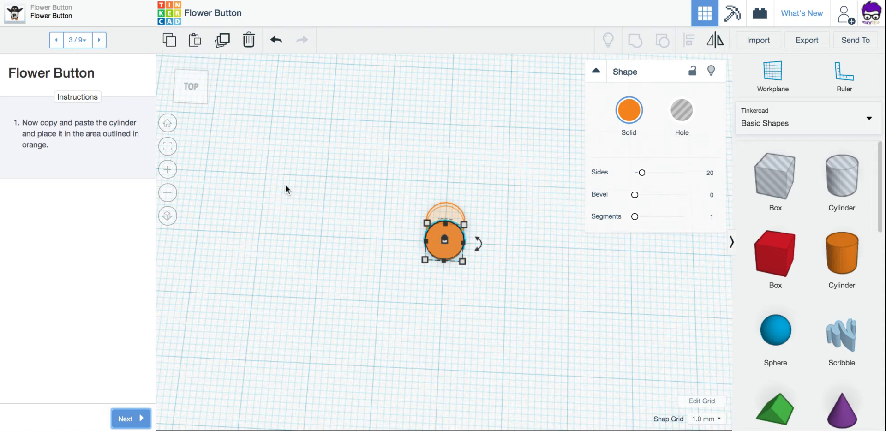
pyautogui.moveTo(222, 40)
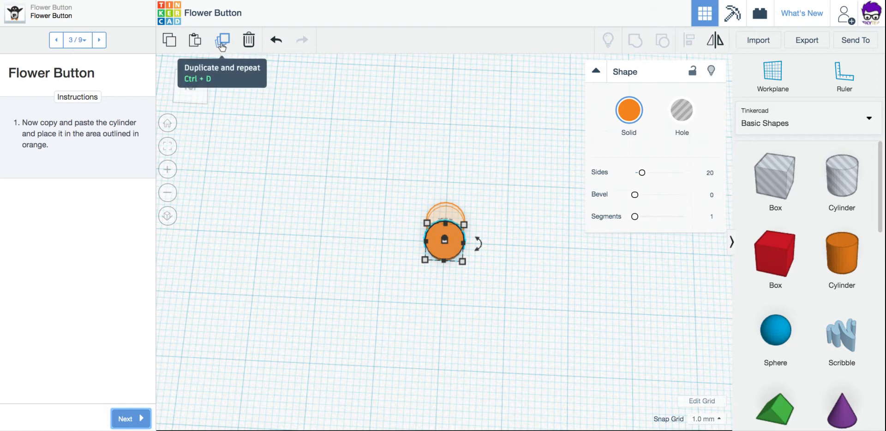
pyautogui.moveTo(261, 250)
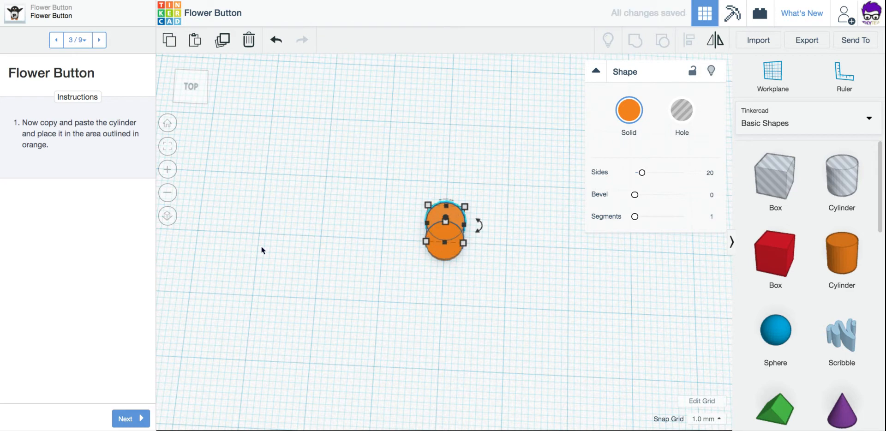
pyautogui.moveTo(447, 281)
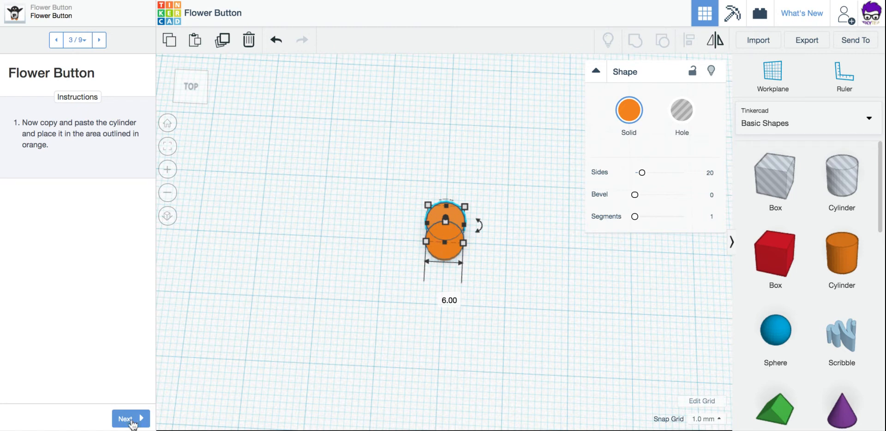
# Complete the five-petal flower of copied cylinders and deselect to view it
pyautogui.click(130, 419)
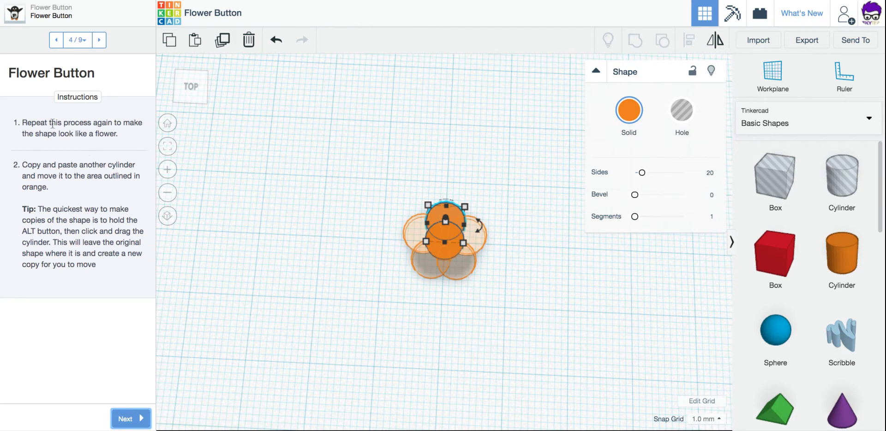
pyautogui.moveTo(127, 136)
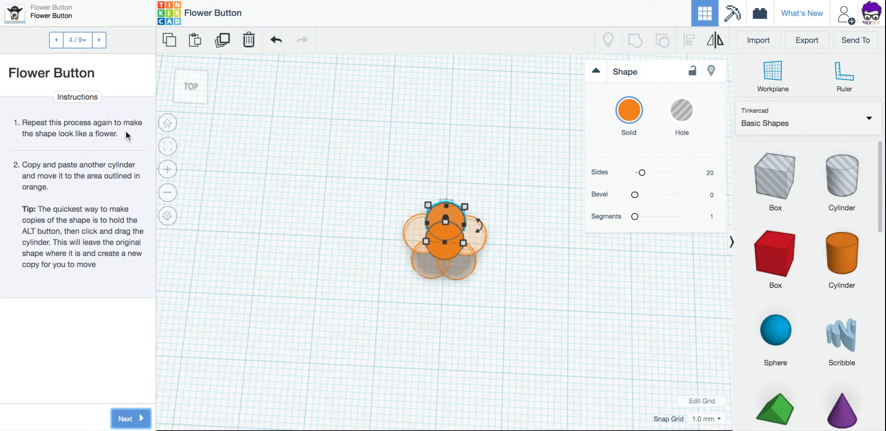
pyautogui.moveTo(119, 147)
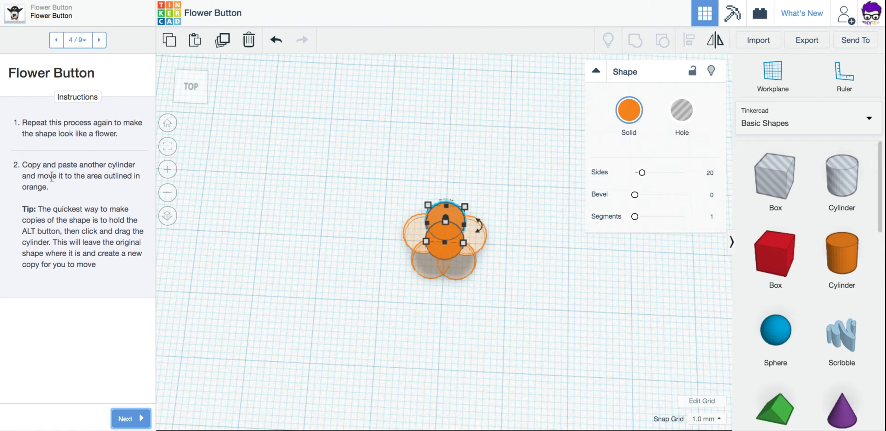
pyautogui.moveTo(82, 192)
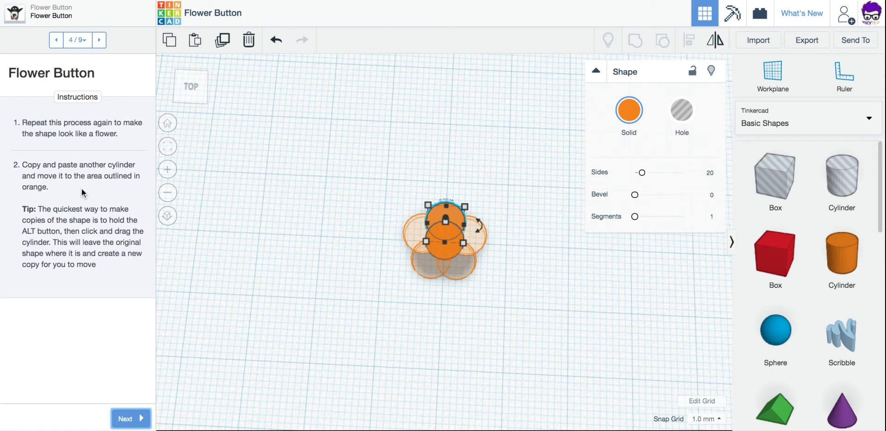
pyautogui.moveTo(261, 65)
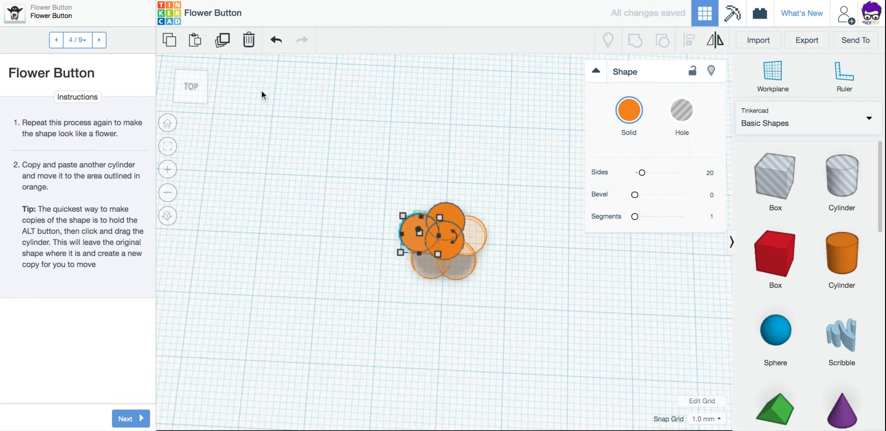
pyautogui.moveTo(223, 39)
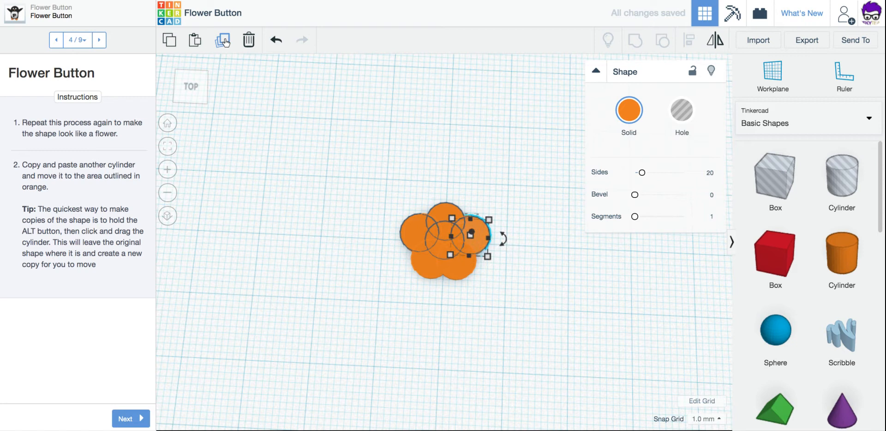
pyautogui.click(362, 266)
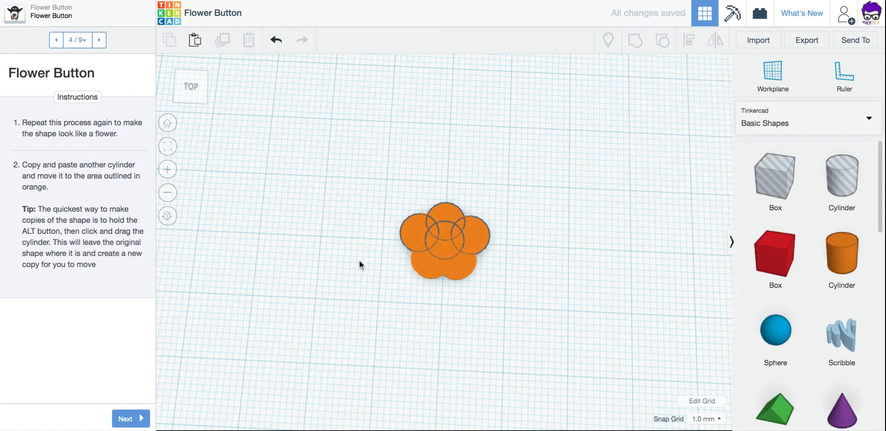
pyautogui.moveTo(420, 223)
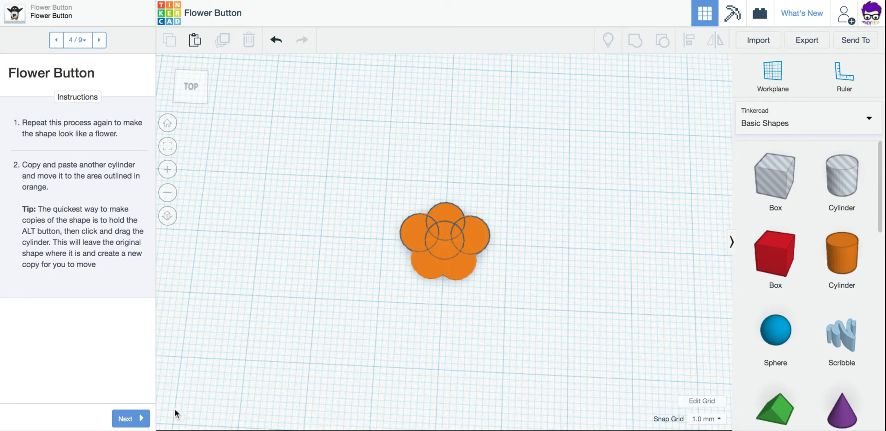
# Select the new cylinder beside the flower and make it a hole
pyautogui.click(130, 418)
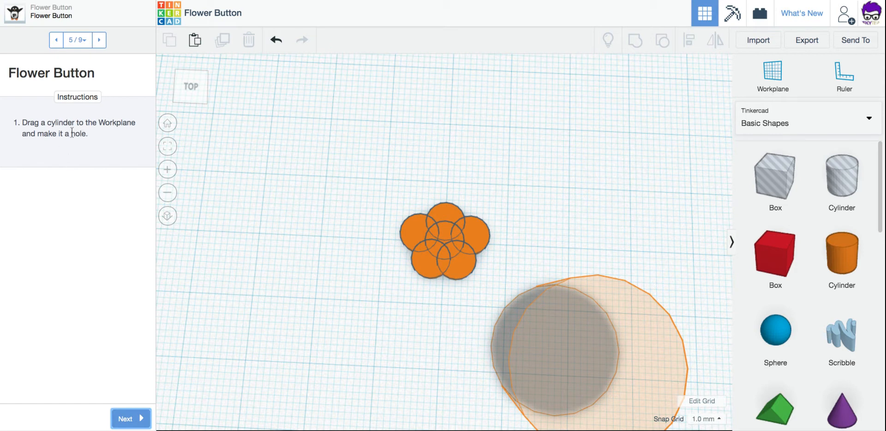
pyautogui.moveTo(36, 144)
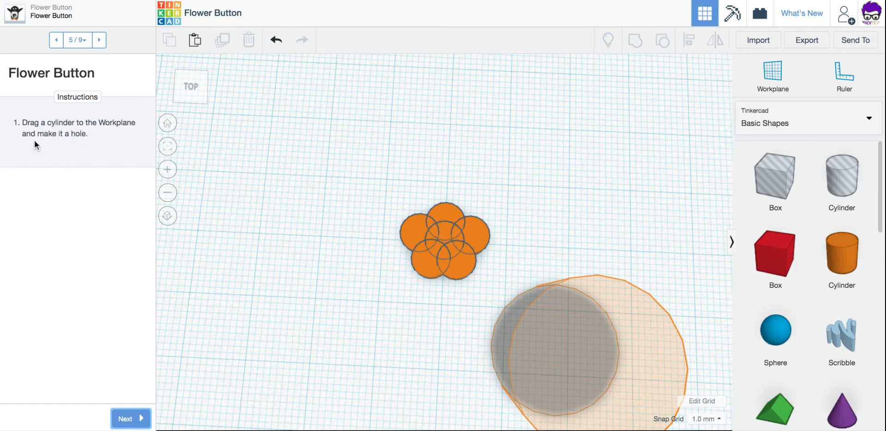
pyautogui.moveTo(83, 142)
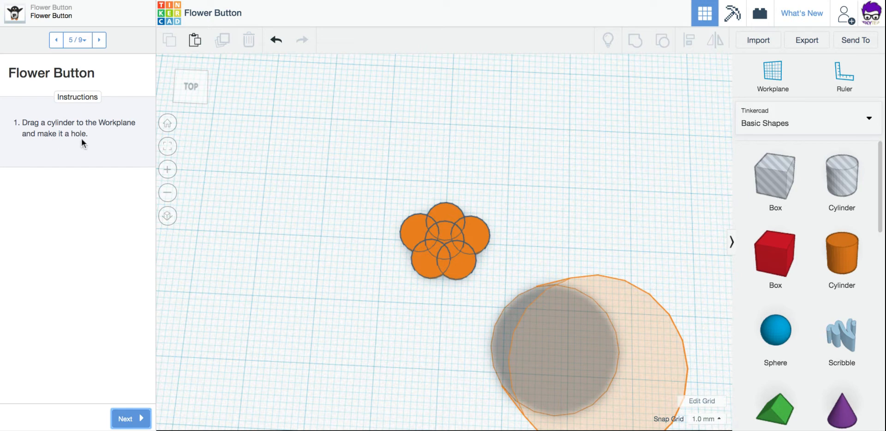
pyautogui.moveTo(591, 342)
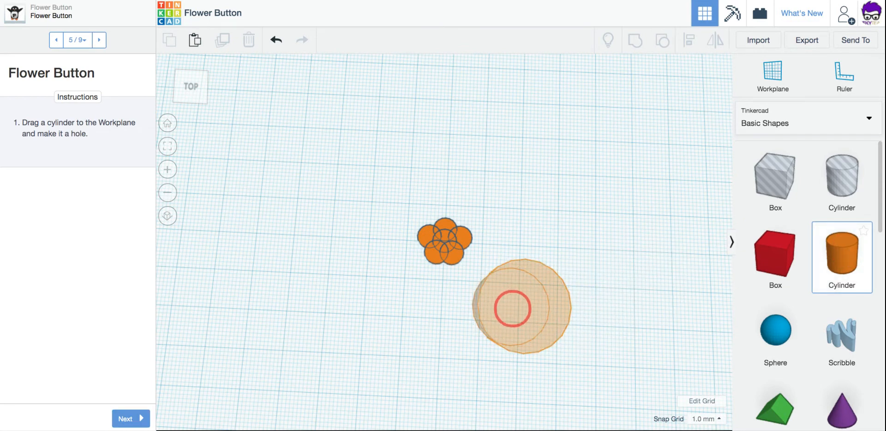
pyautogui.click(517, 307)
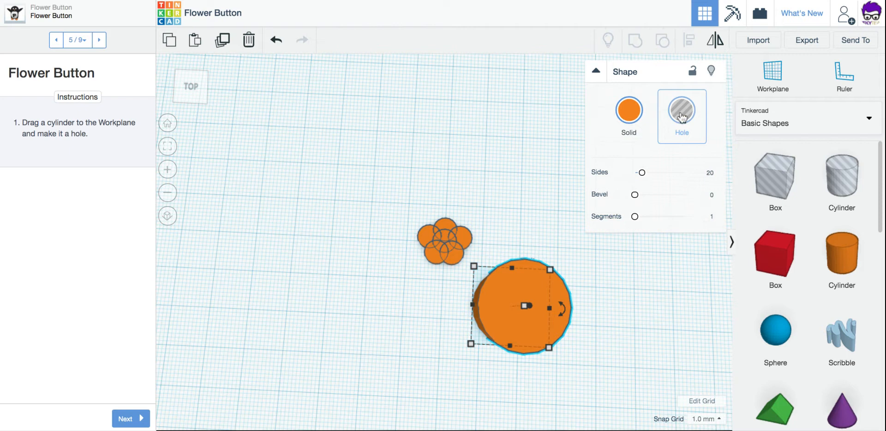
pyautogui.click(681, 111)
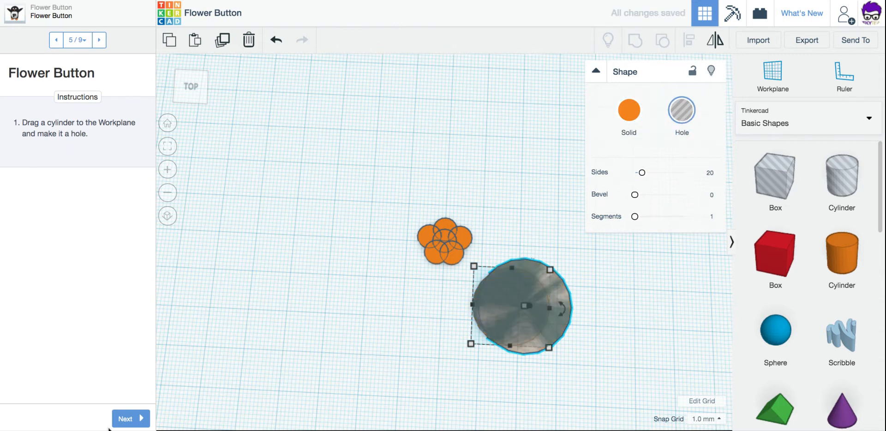
# Set the hole's diameter to 2 mm and move it onto the flower's marked spot
pyautogui.click(126, 419)
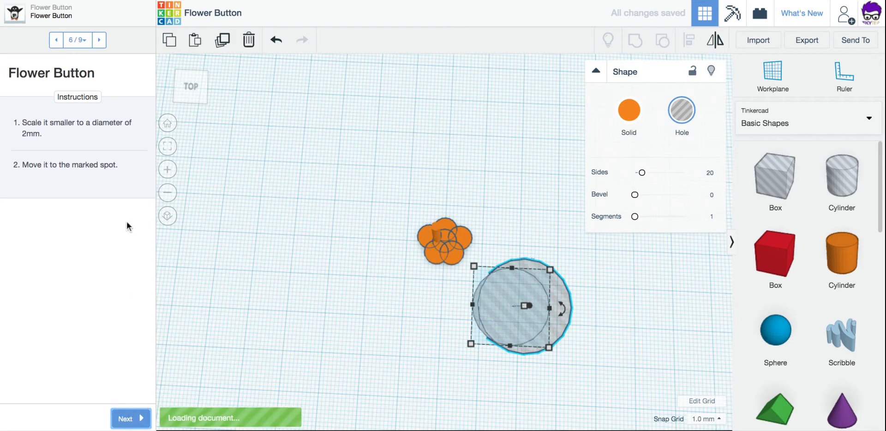
pyautogui.moveTo(256, 279)
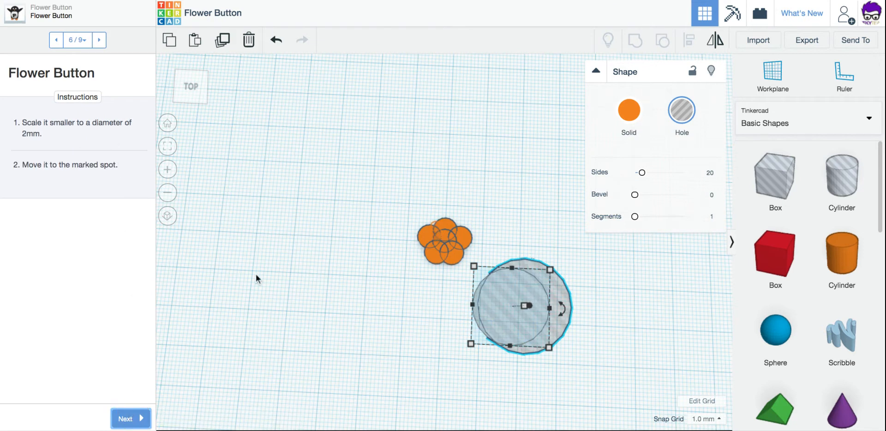
pyautogui.moveTo(104, 136)
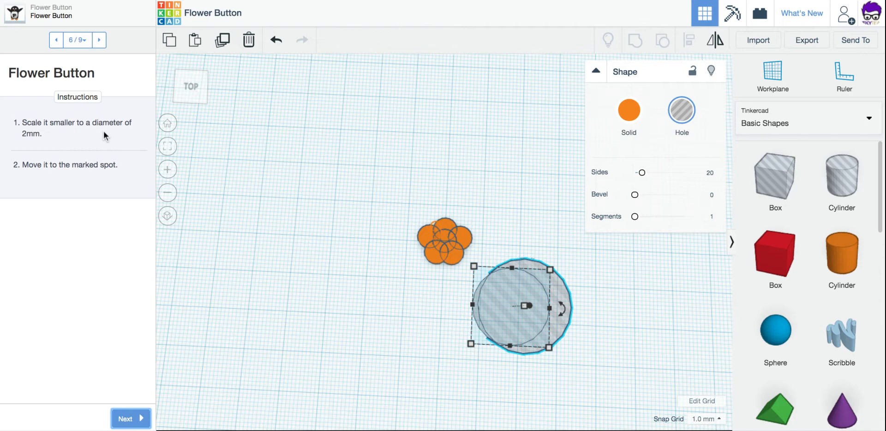
pyautogui.moveTo(39, 144)
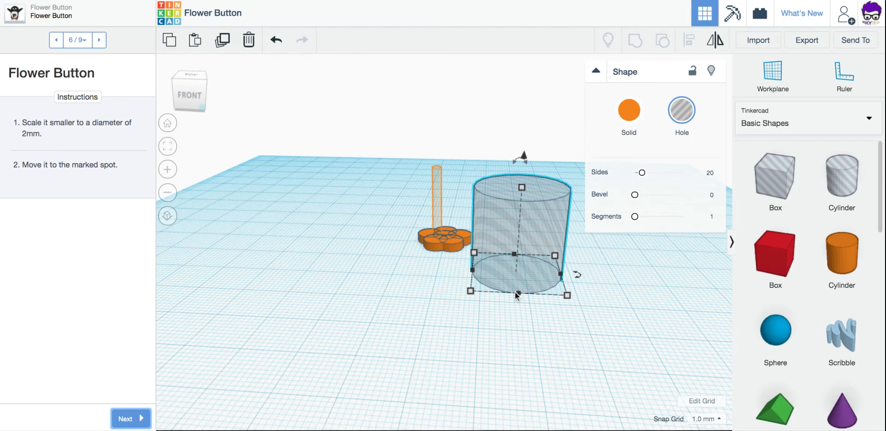
pyautogui.moveTo(574, 320)
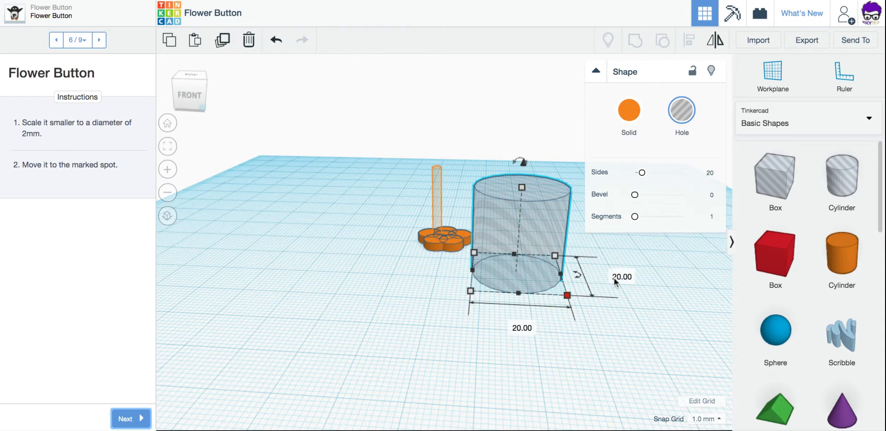
pyautogui.click(621, 276)
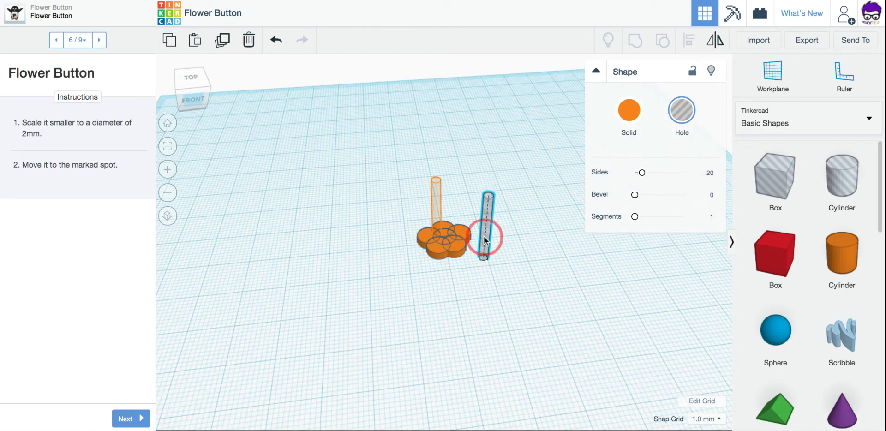
pyautogui.moveTo(487, 226); pyautogui.dragTo(441, 221)
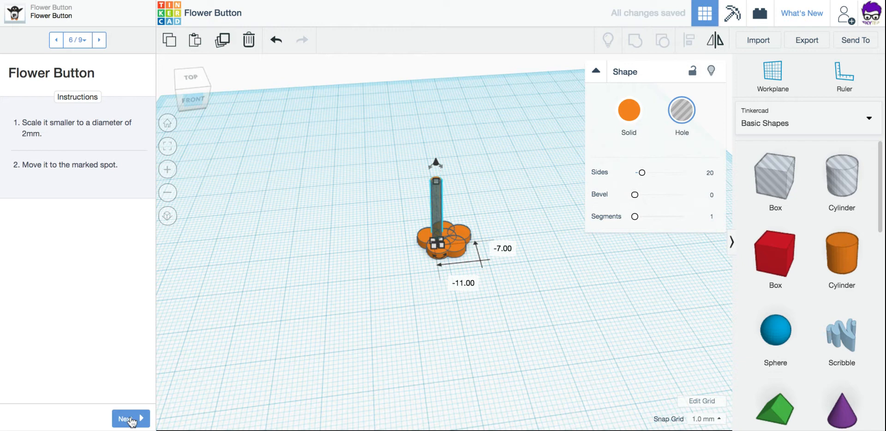
# Add the pasted second hole near the outline and view the flower top-down
pyautogui.click(130, 419)
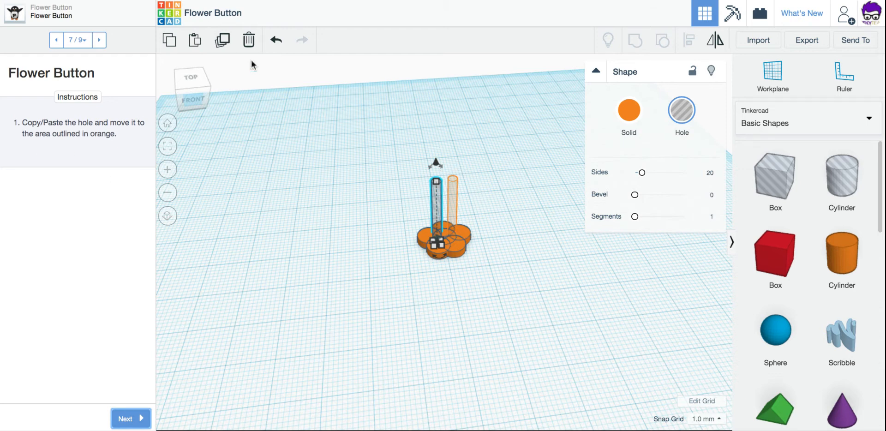
pyautogui.moveTo(378, 246)
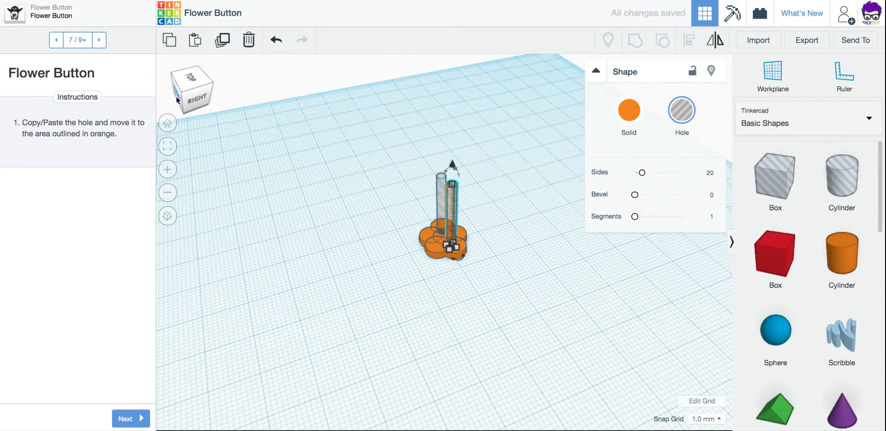
pyautogui.click(190, 90)
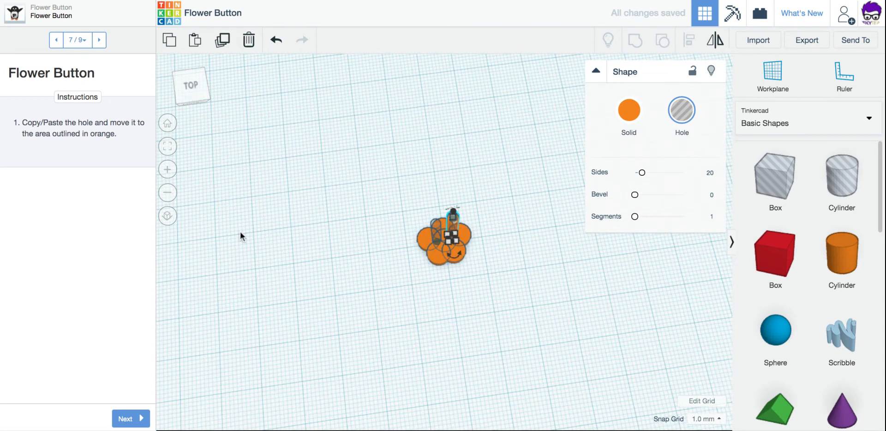
# Group all cylinders and both holes into one flower button and reach the final page
pyautogui.click(130, 419)
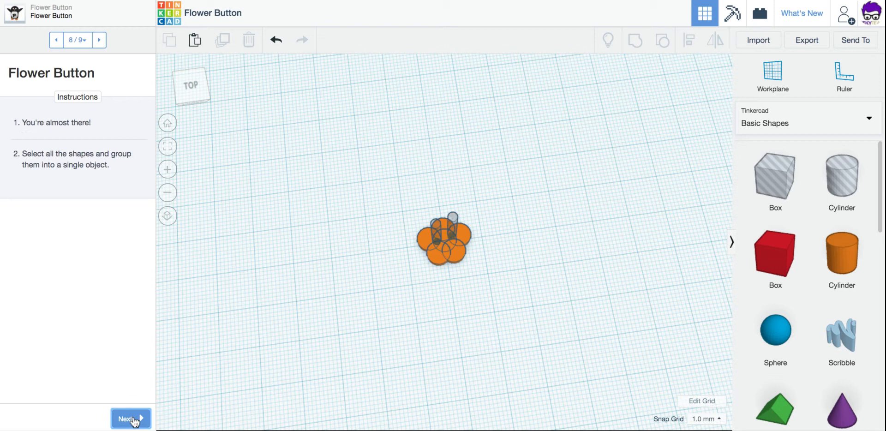
pyautogui.moveTo(426, 269)
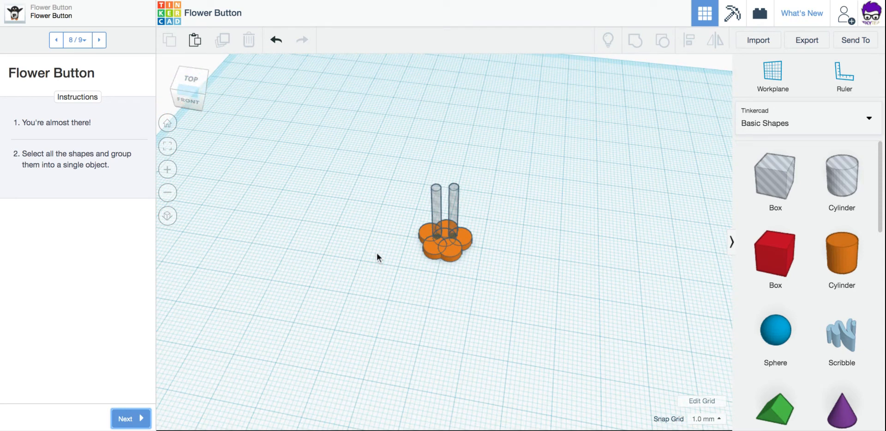
pyautogui.moveTo(388, 152)
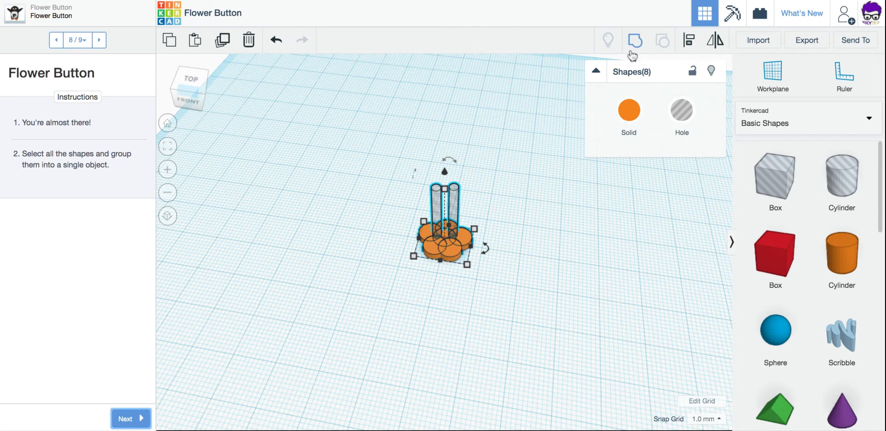
pyautogui.moveTo(634, 39)
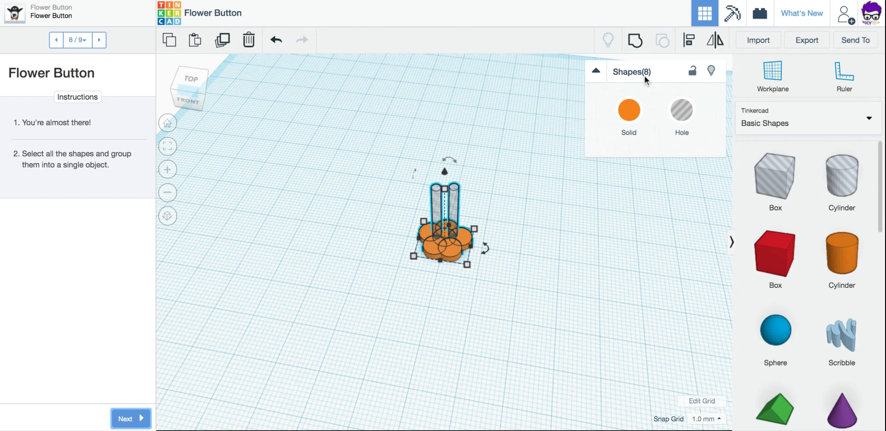
pyautogui.moveTo(635, 39)
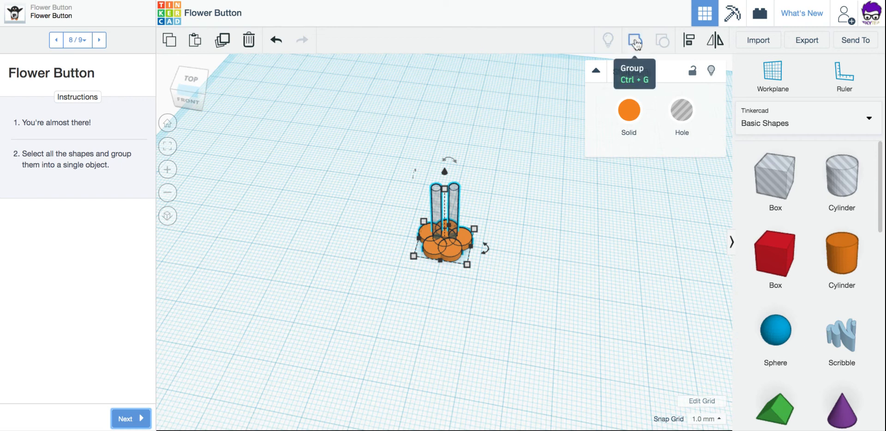
pyautogui.click(635, 40)
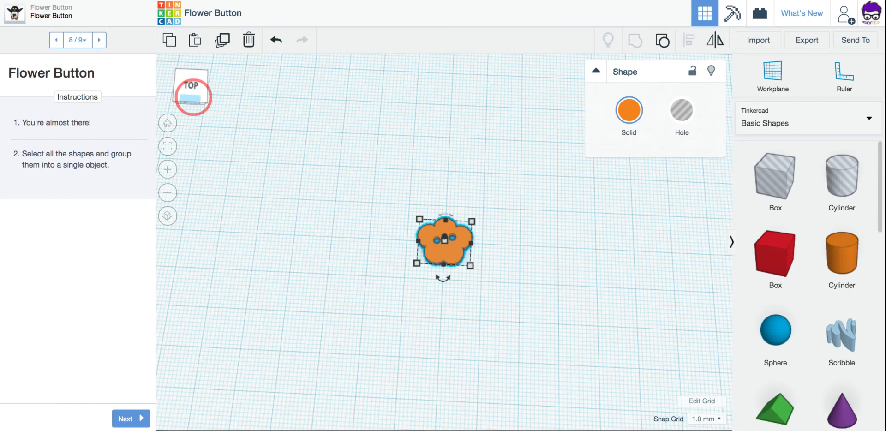
pyautogui.click(130, 419)
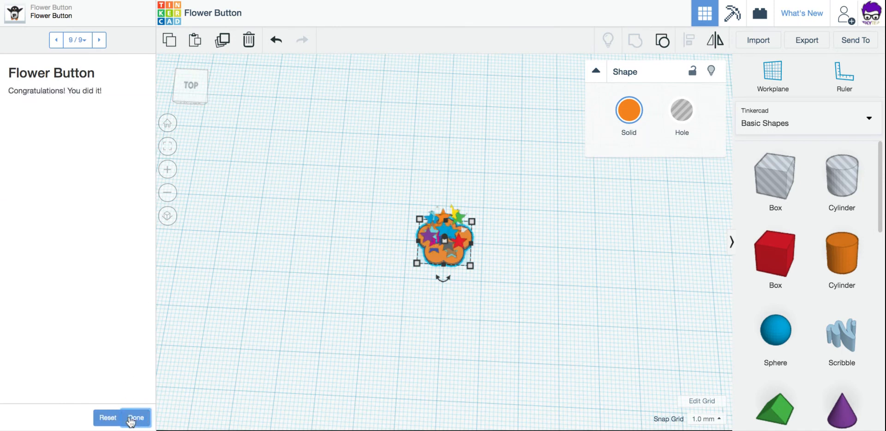
# Mark the lesson done and return to the Flower Button project page
pyautogui.click(136, 417)
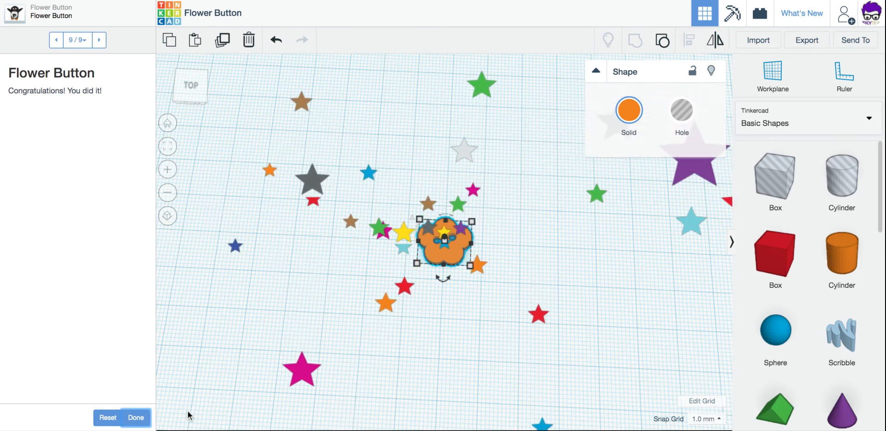
pyautogui.click(135, 417)
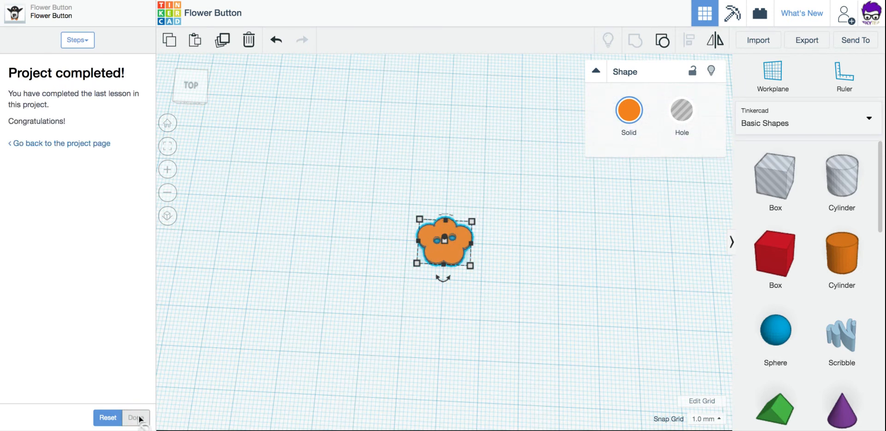
pyautogui.click(136, 417)
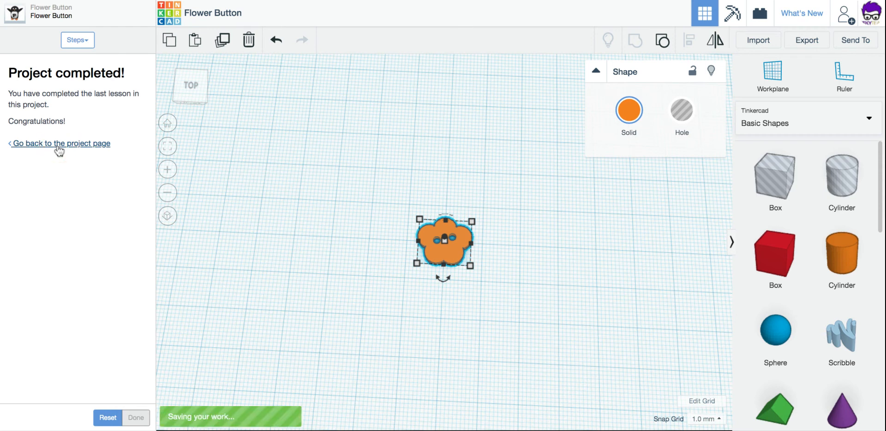
pyautogui.click(58, 143)
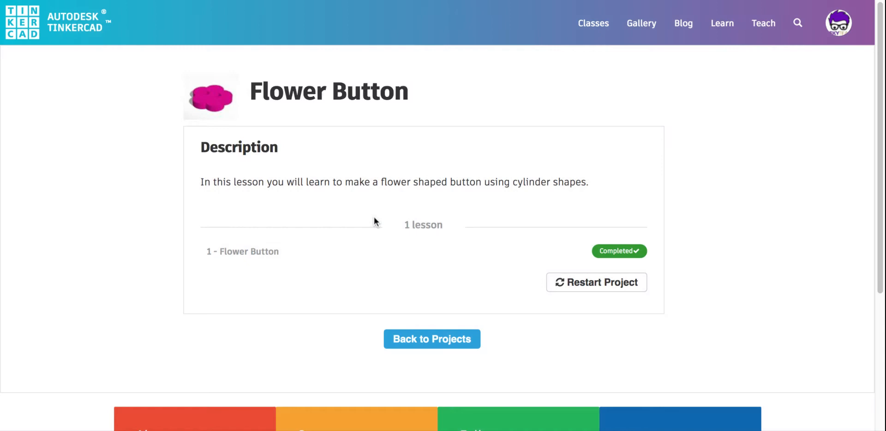
# Return from the Flower Button project page to the Basic Skills projects gallery
pyautogui.click(431, 339)
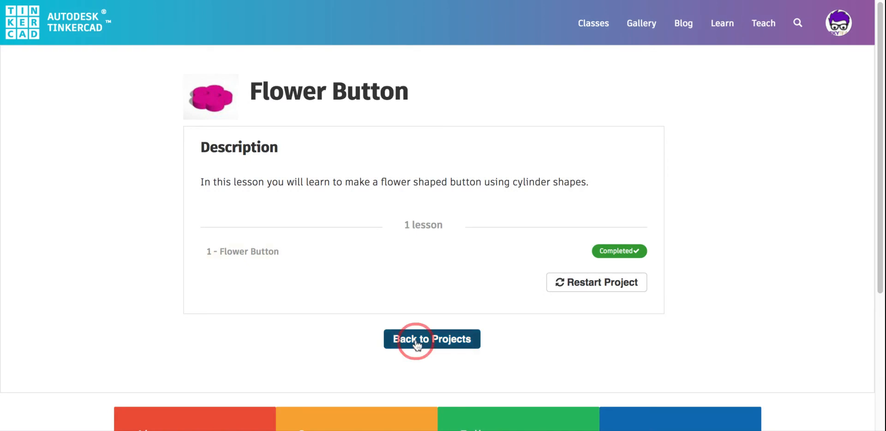
pyautogui.click(431, 338)
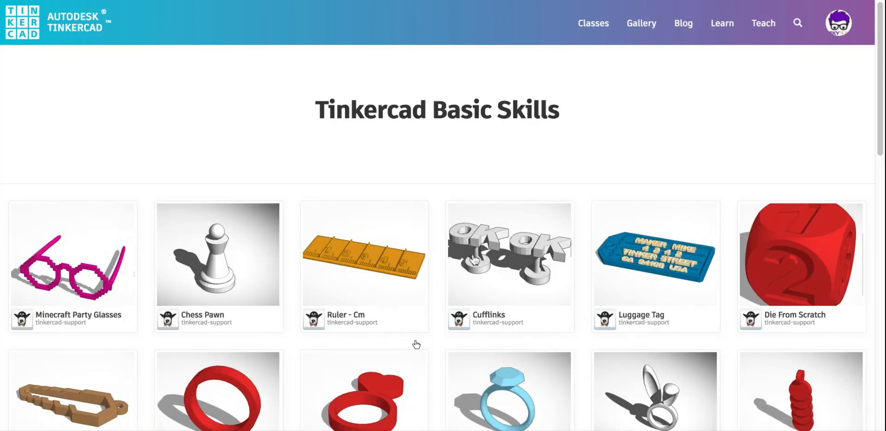